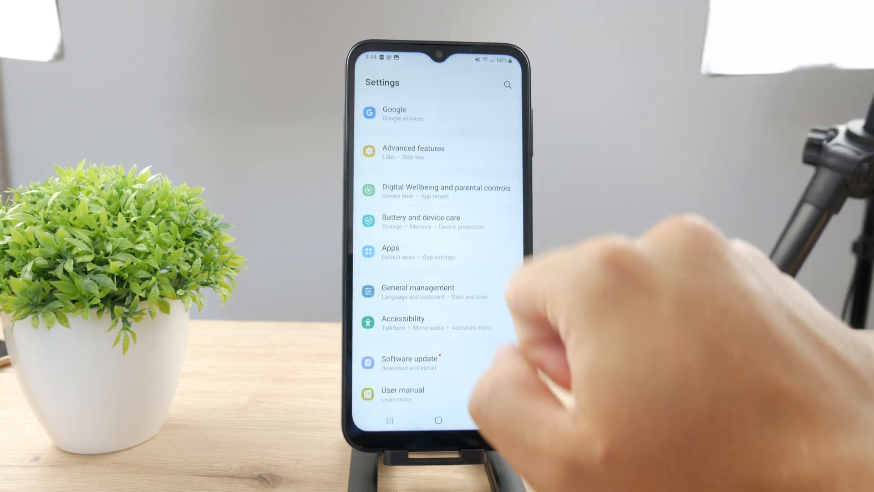
- Scroll the Settings and installed apps list to look over the available apps
scroll(down, 3)
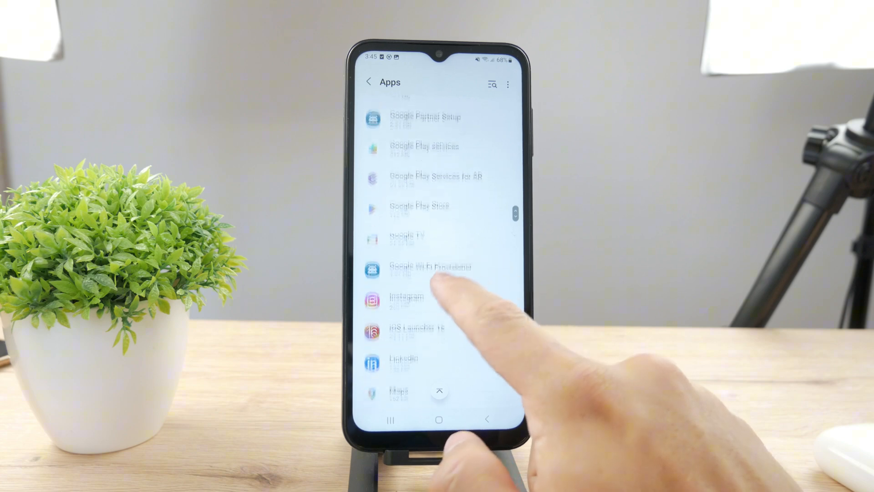
scroll(up, 3)
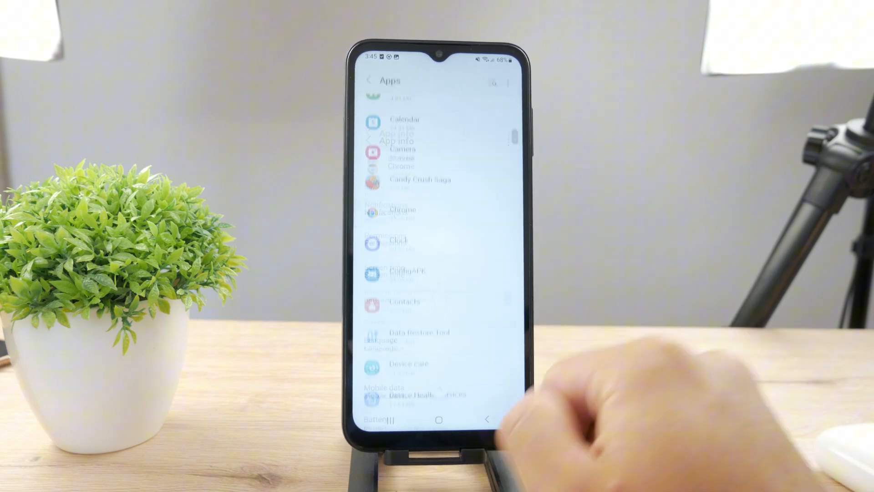
- Bring up Chrome's App info page and scroll through its settings
click(401, 210)
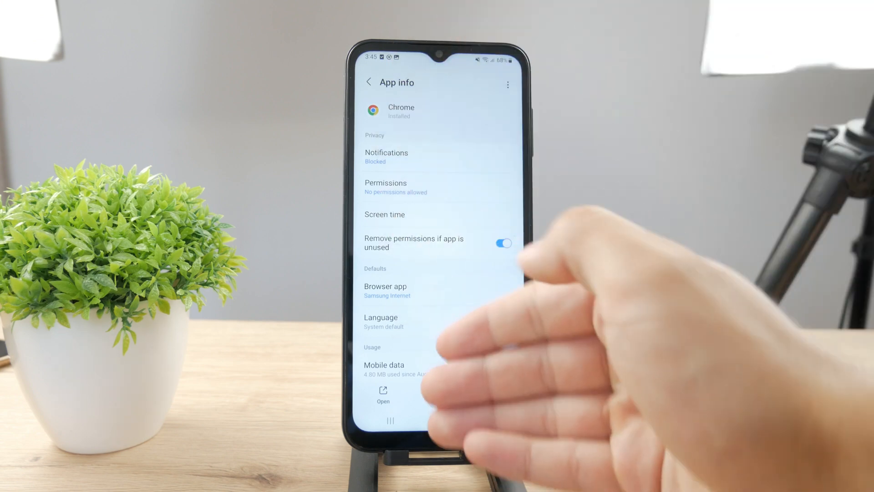
scroll(down, 3)
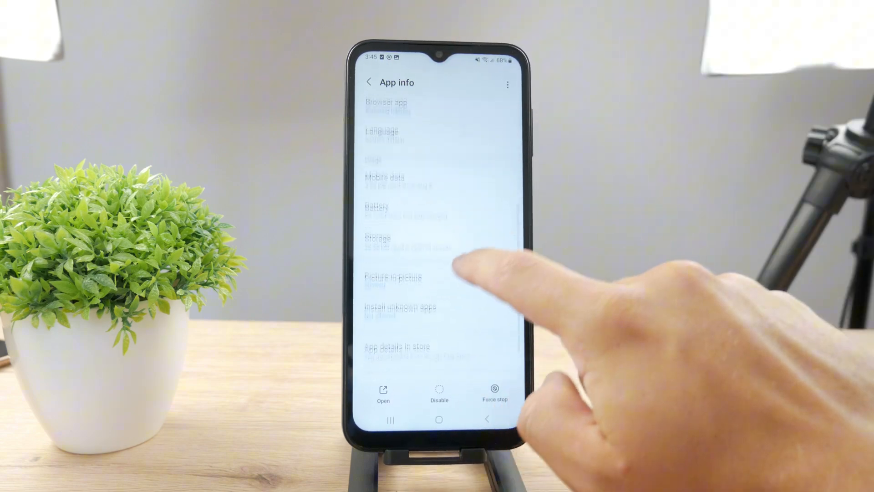
scroll(up, 3)
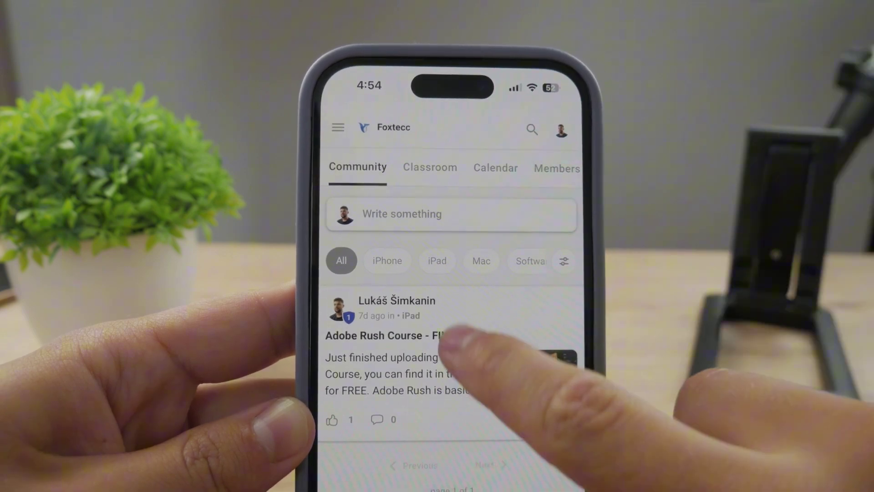
click(391, 334)
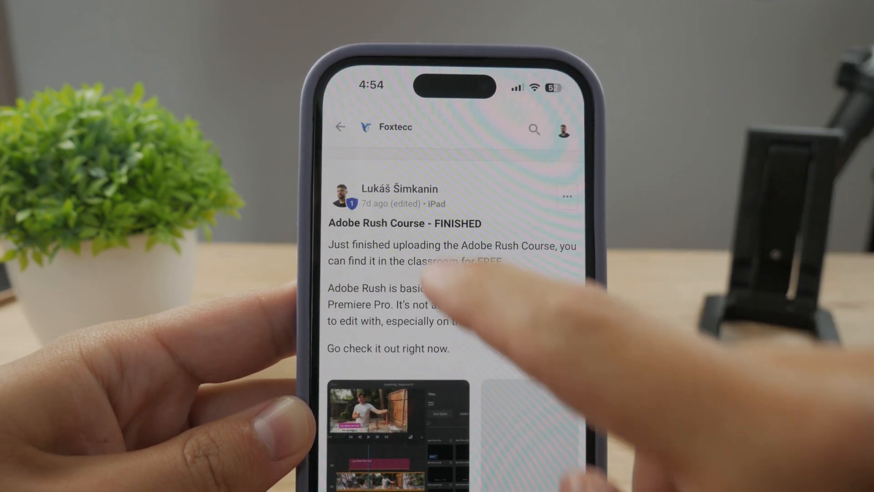
click(340, 127)
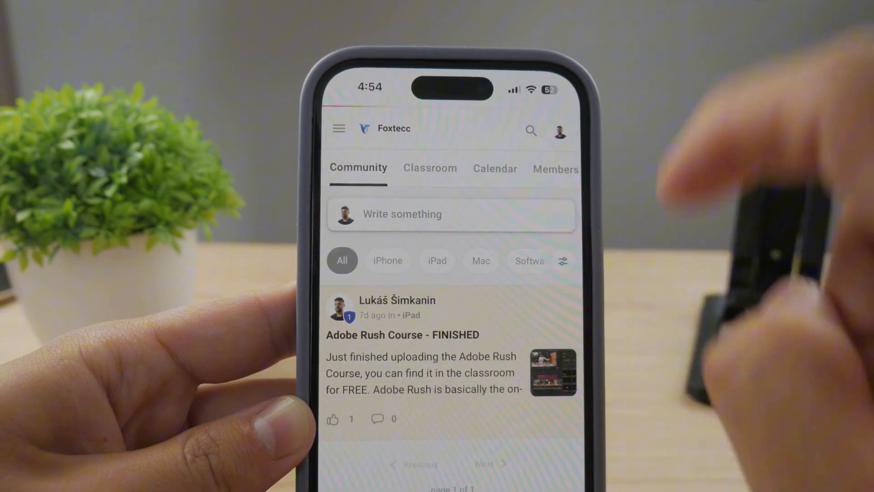
click(429, 167)
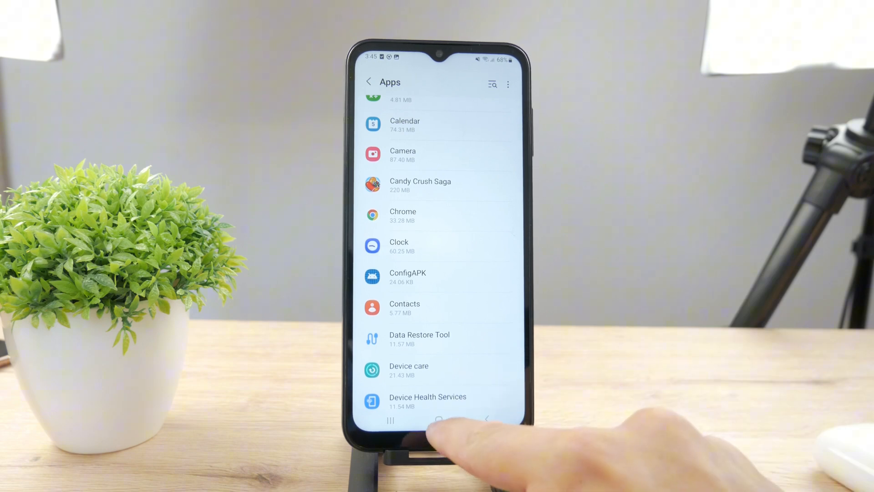
- Return to the home screen from the Settings apps list
click(438, 420)
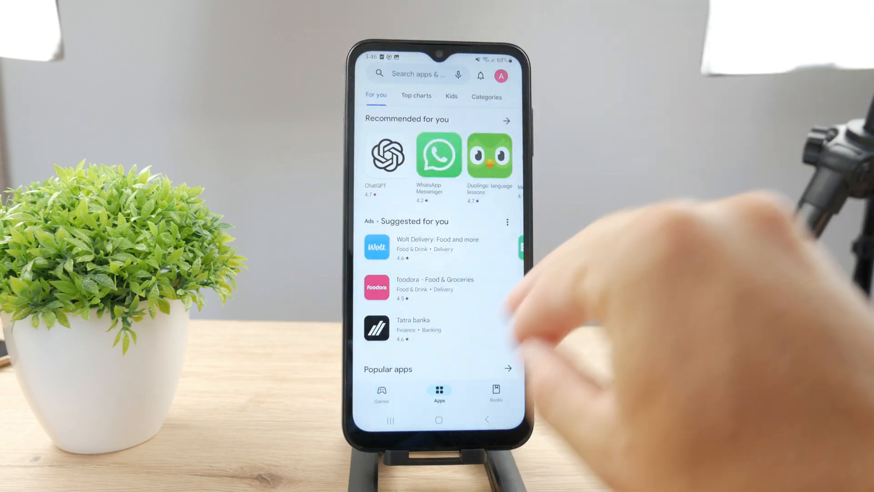
- Leave the Play Store, launch Samsung Internet and reach the Google search field
click(439, 420)
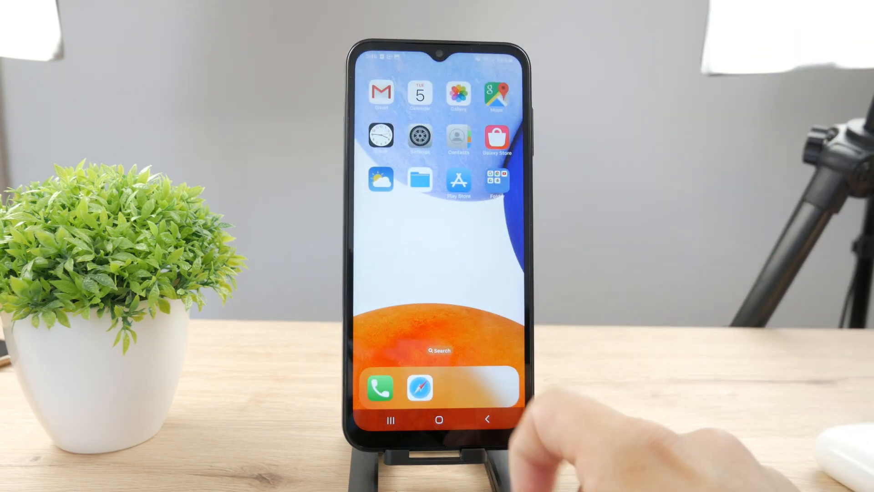
click(420, 387)
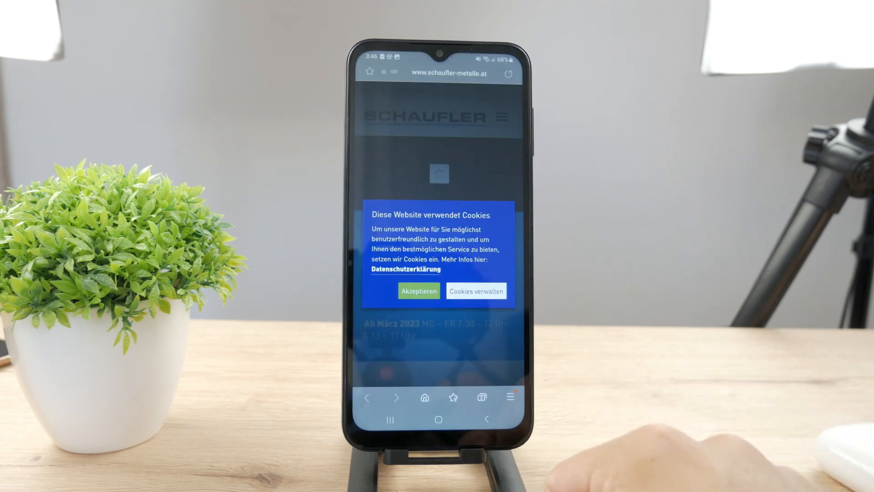
click(443, 72)
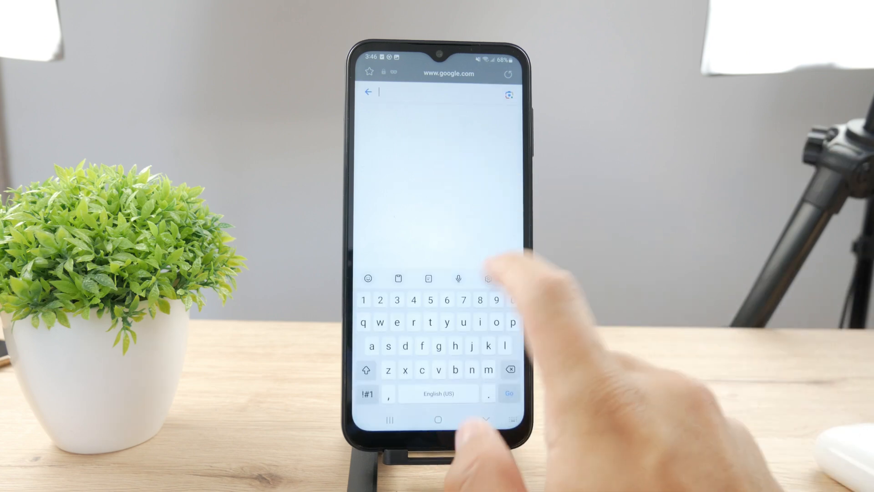
- Search Google for 'ins' Instagram APK downloads and review the older-version results
text(ins)
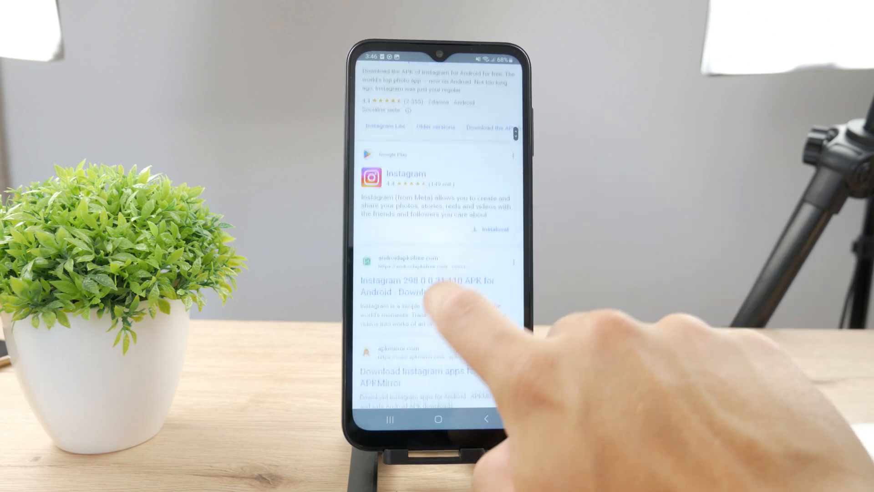
scroll(up, 3)
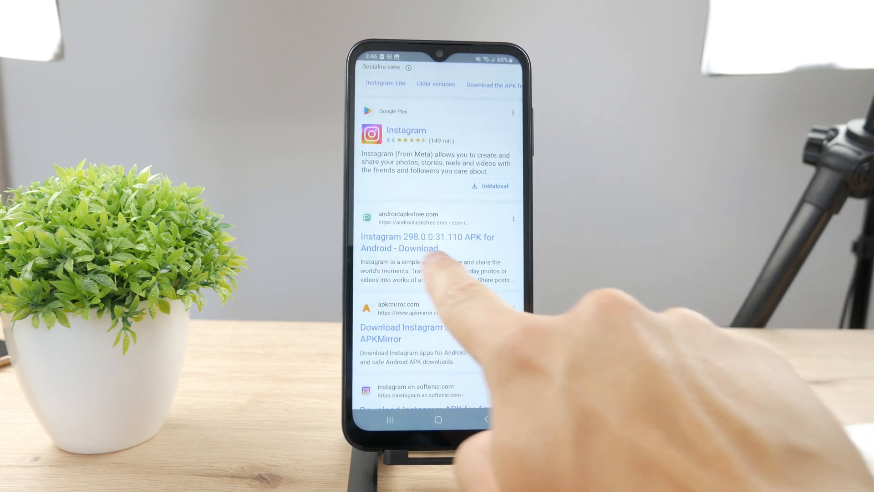
click(438, 419)
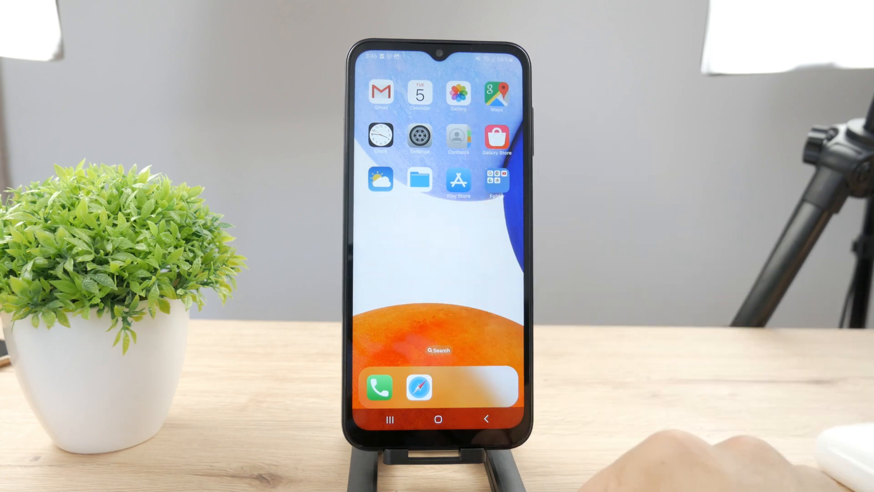
click(419, 135)
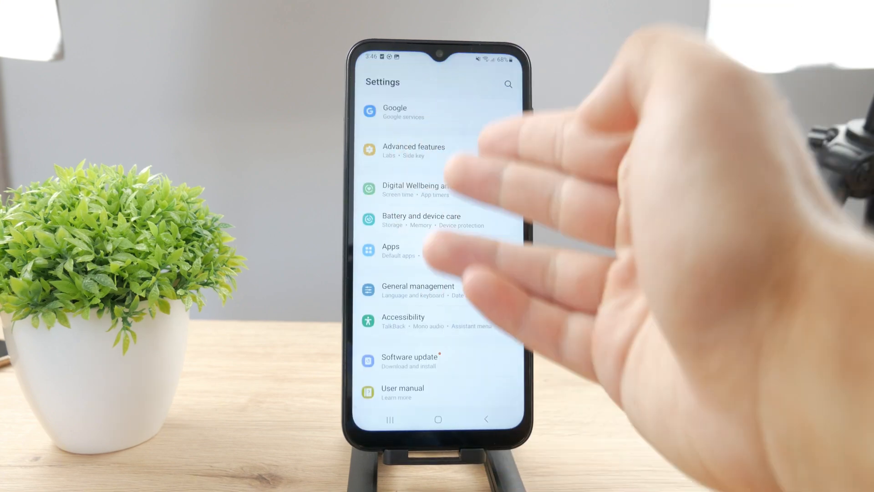
click(390, 249)
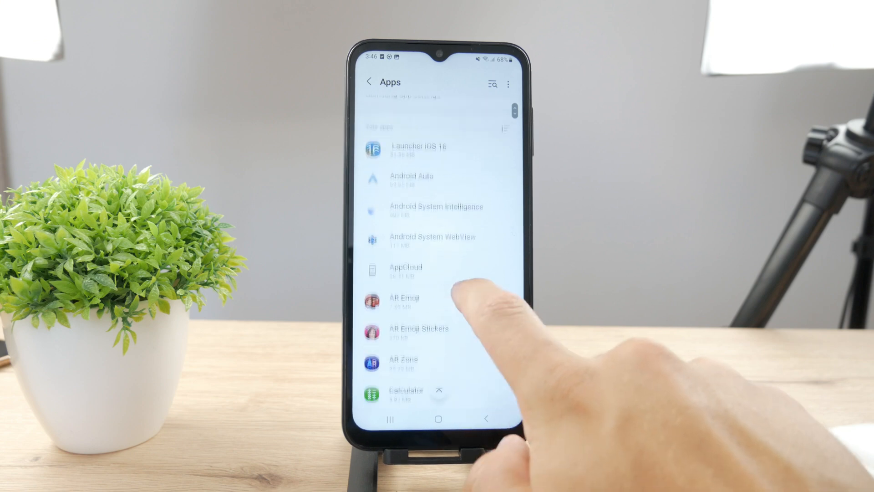
click(403, 297)
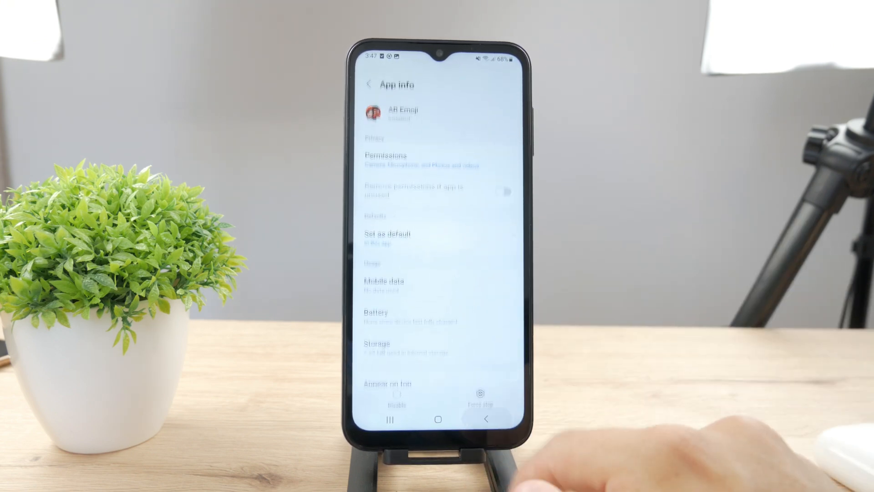
click(437, 418)
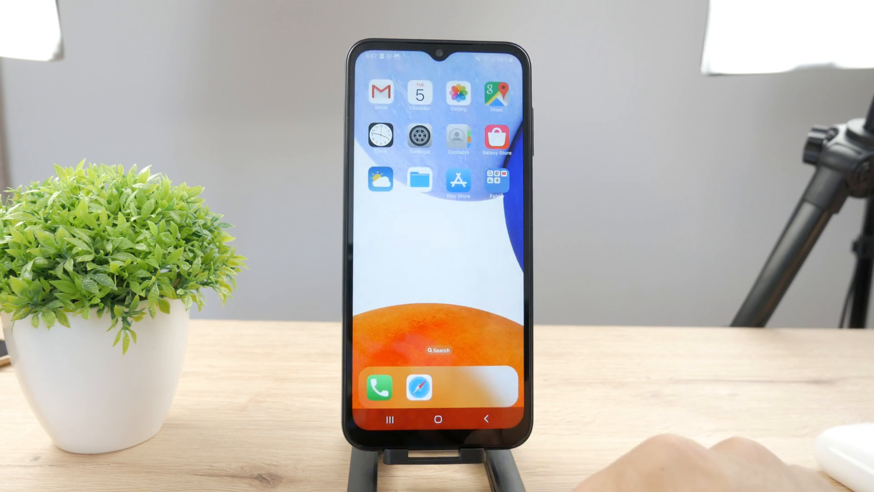